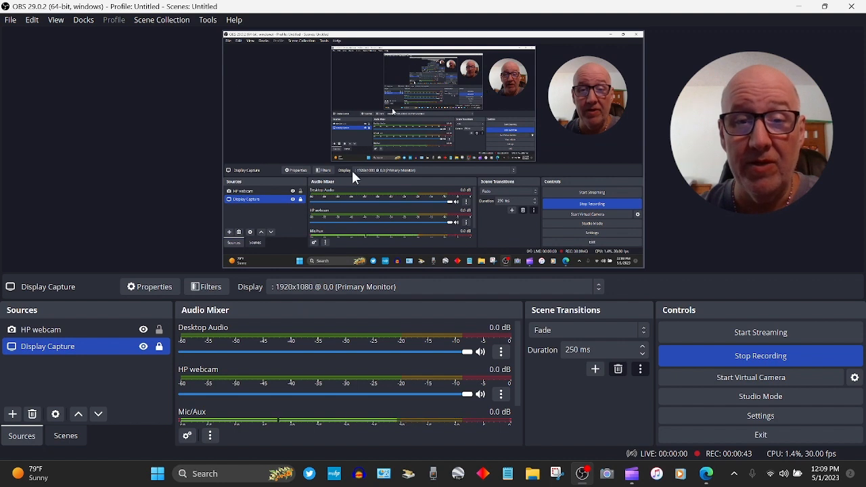
pyautogui.moveTo(438, 146)
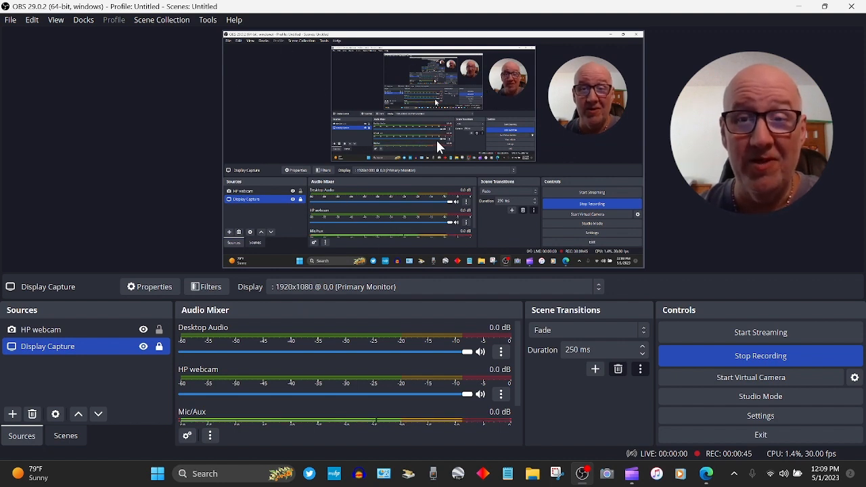
pyautogui.moveTo(188, 188)
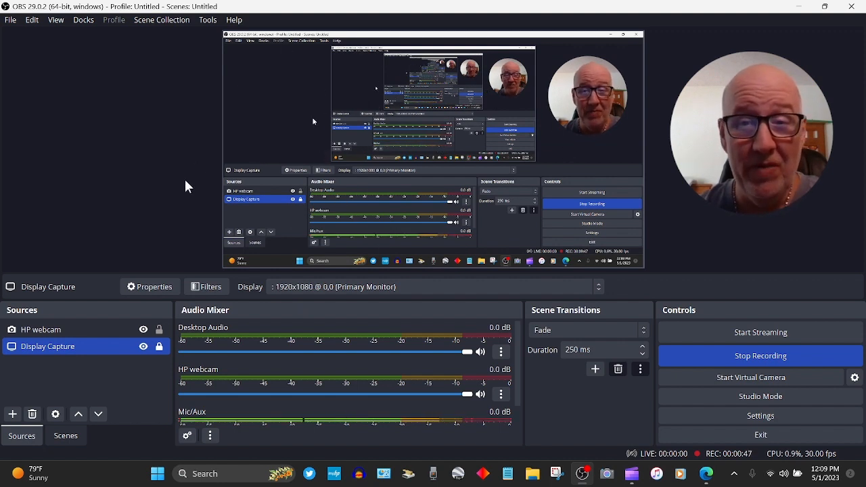
# Select the HP webcam source in the Sources dock.
pyautogui.click(42, 329)
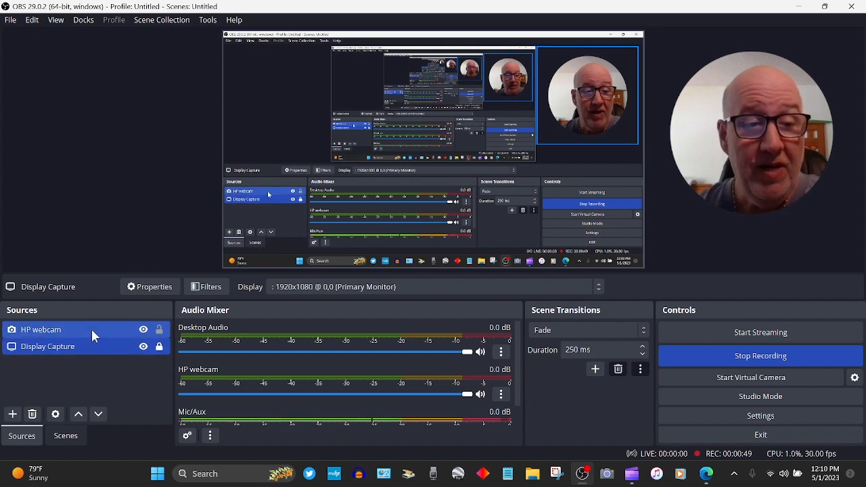
pyautogui.click(41, 329)
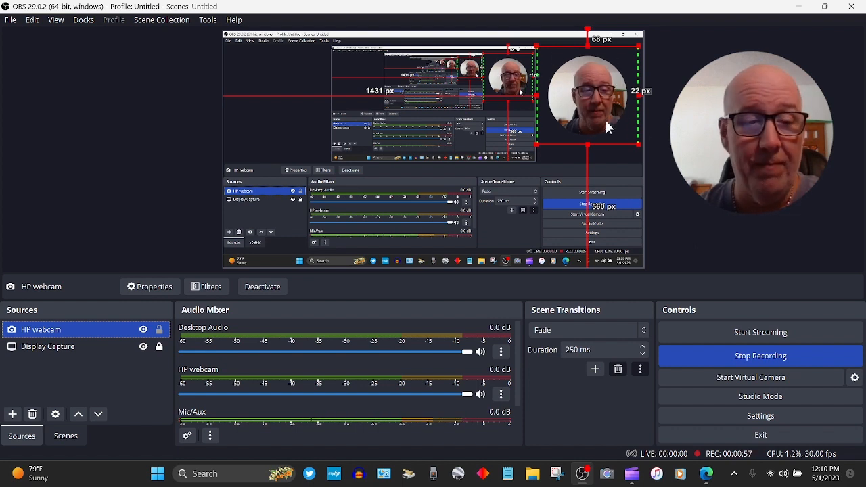
pyautogui.moveTo(531, 179)
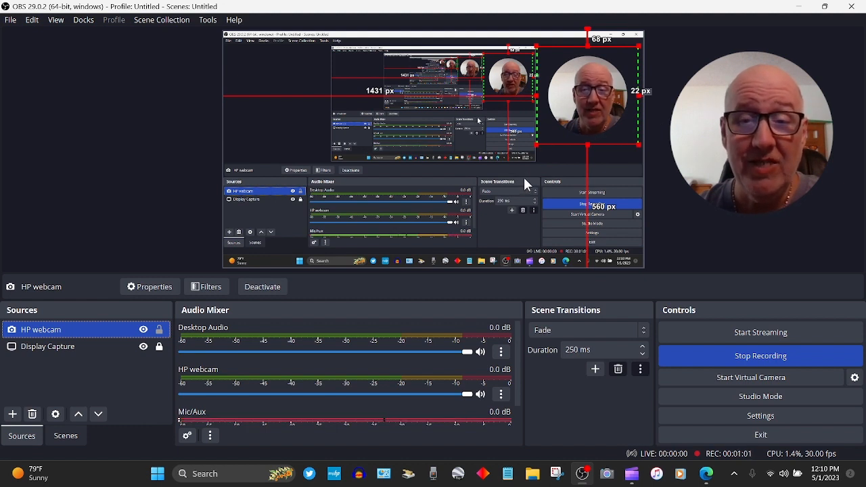
pyautogui.moveTo(474, 198)
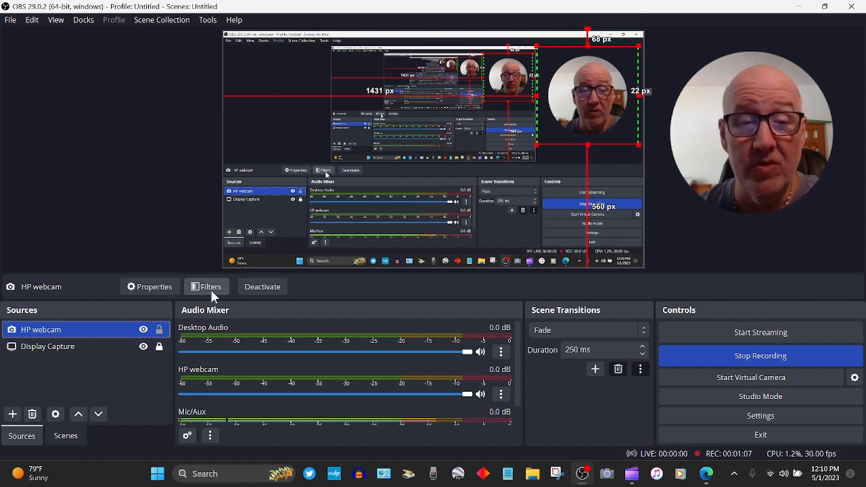
pyautogui.moveTo(211, 294)
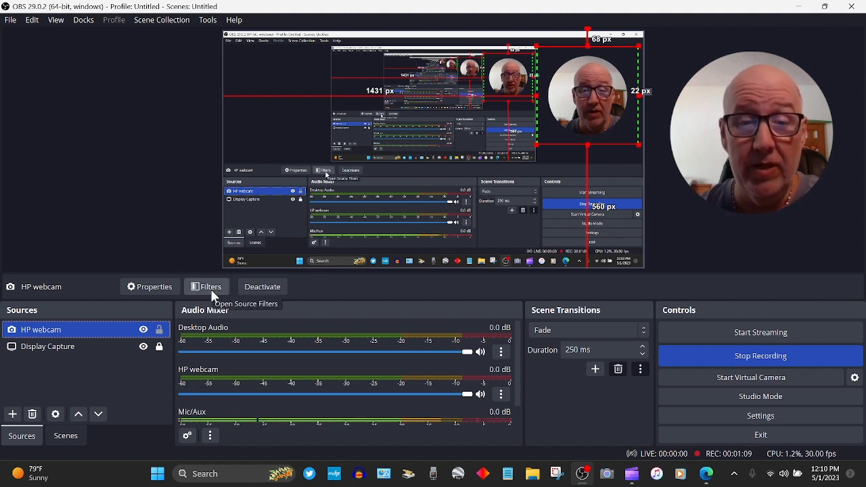
# Open the HP webcam's Filters window to reveal its Circle mask filter.
pyautogui.click(206, 286)
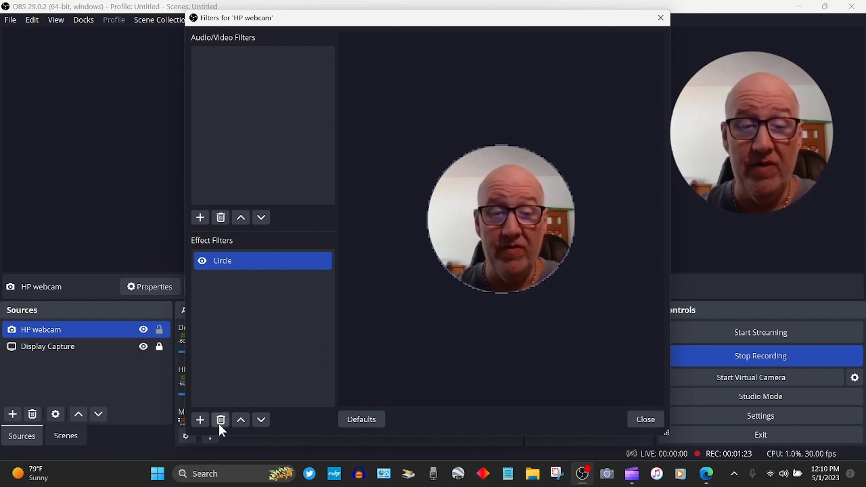
pyautogui.moveTo(405, 349)
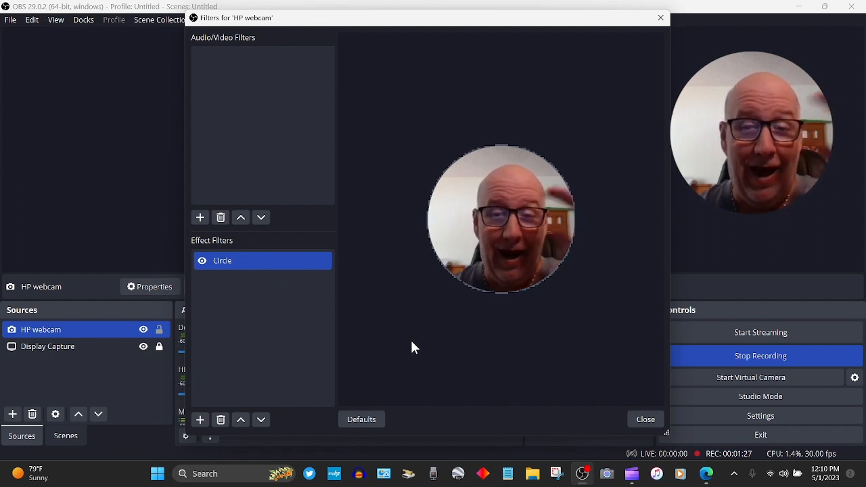
pyautogui.moveTo(528, 330)
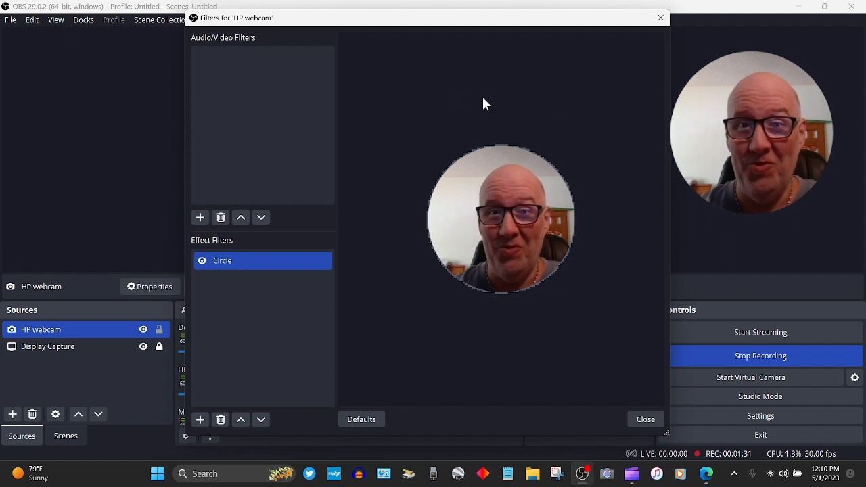
pyautogui.moveTo(465, 144)
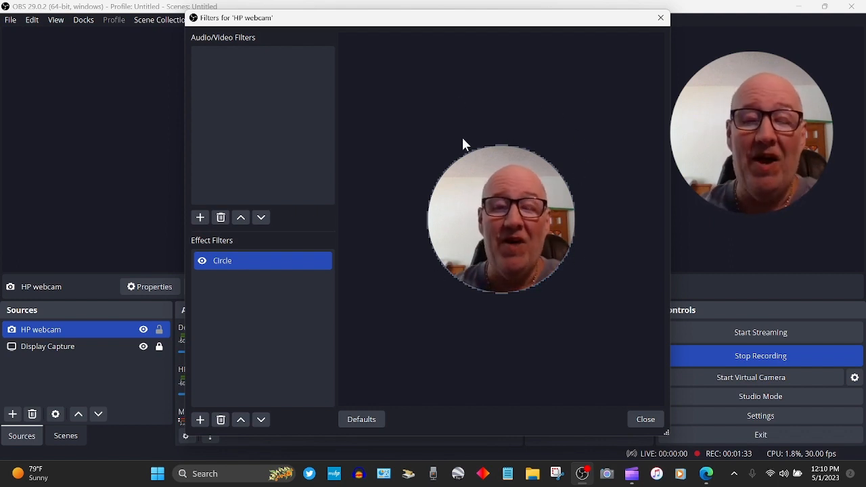
pyautogui.moveTo(242, 361)
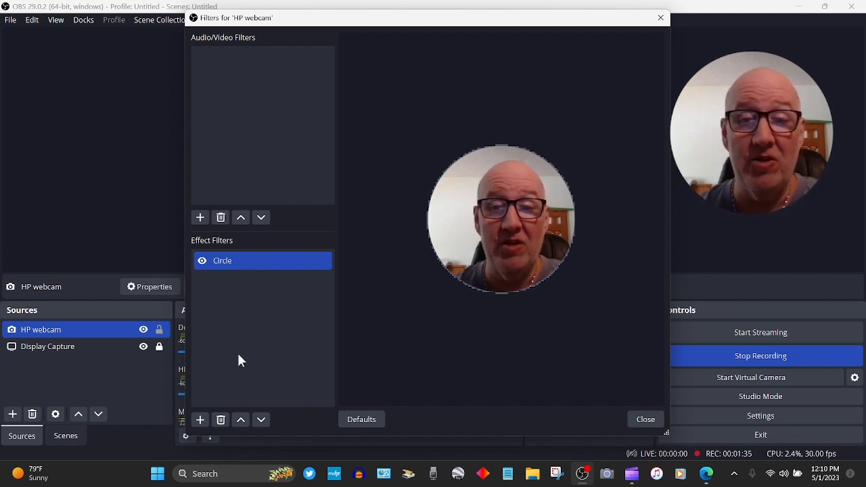
pyautogui.moveTo(370, 328)
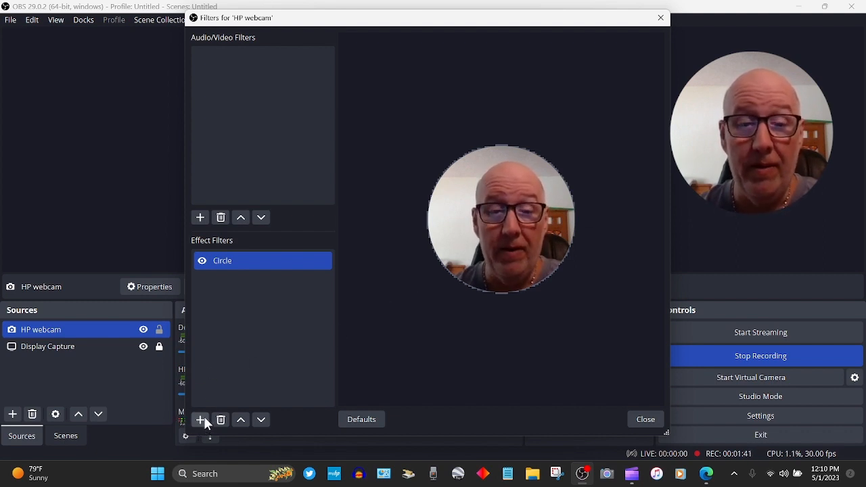
# Set the Circle mask filter type to Alpha Mask (Alpha Channel).
pyautogui.click(200, 419)
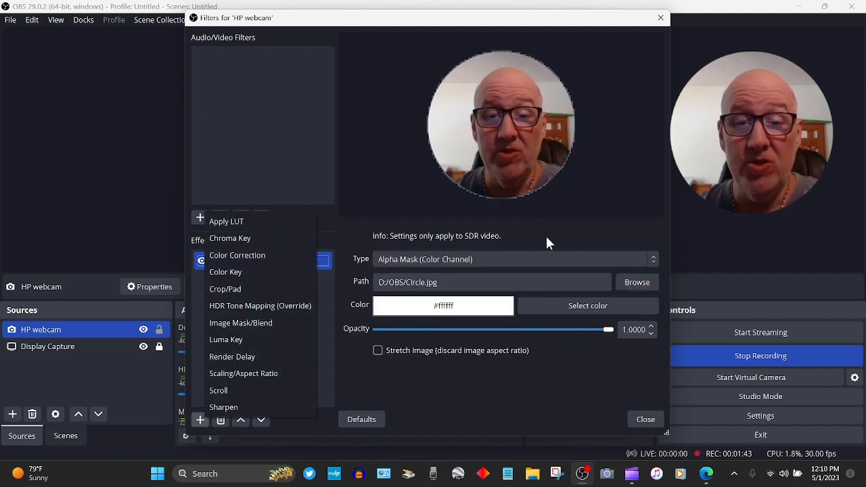
pyautogui.moveTo(359, 276)
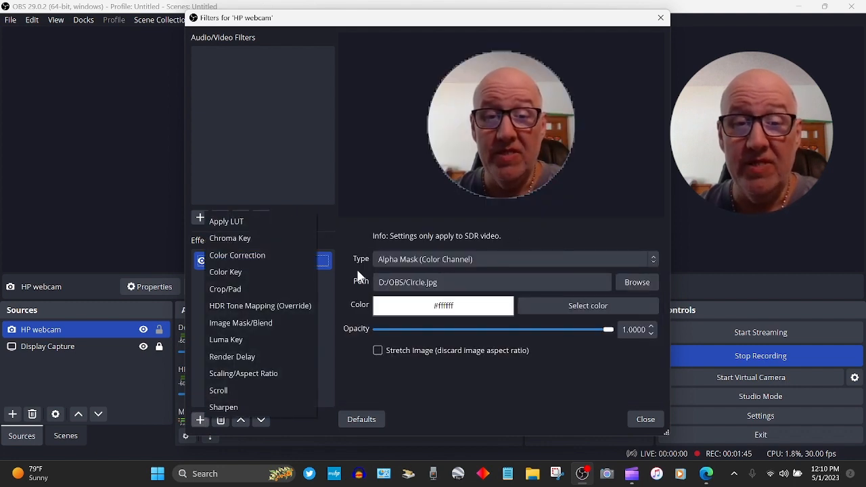
pyautogui.moveTo(463, 272)
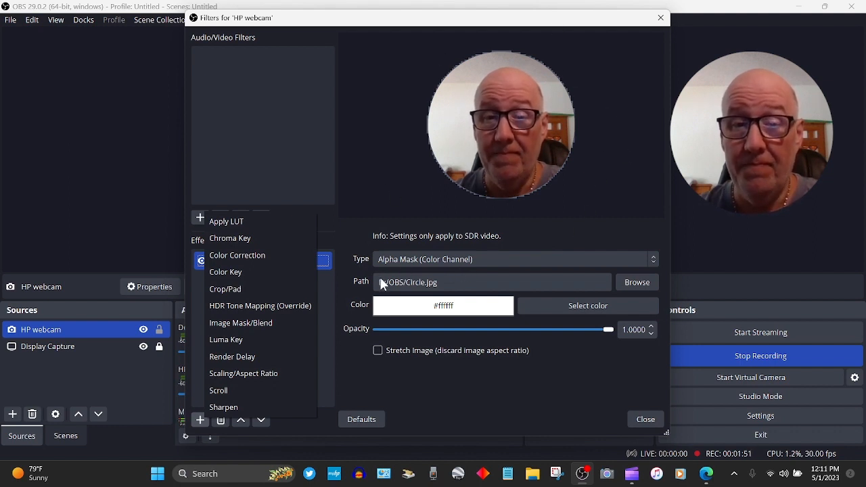
pyautogui.click(514, 259)
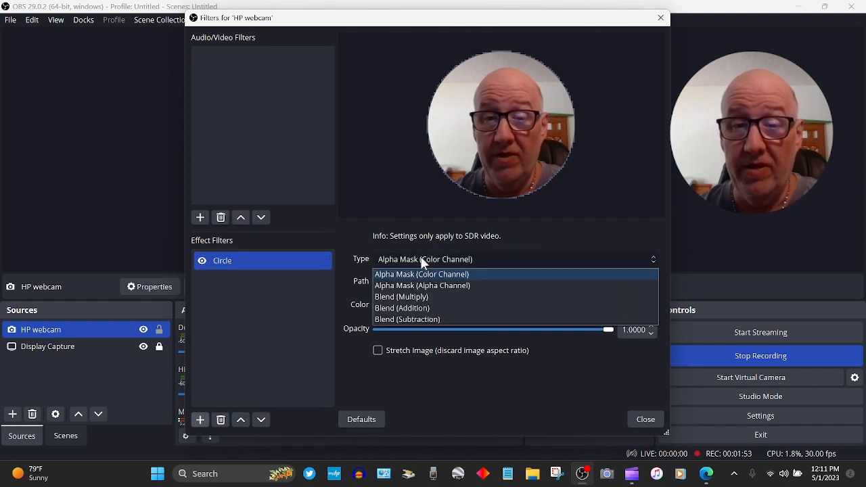
pyautogui.moveTo(443, 284)
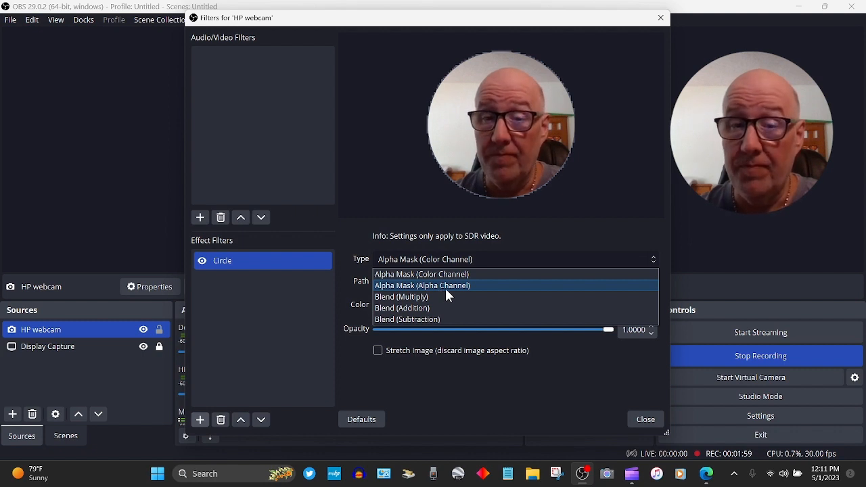
pyautogui.click(422, 284)
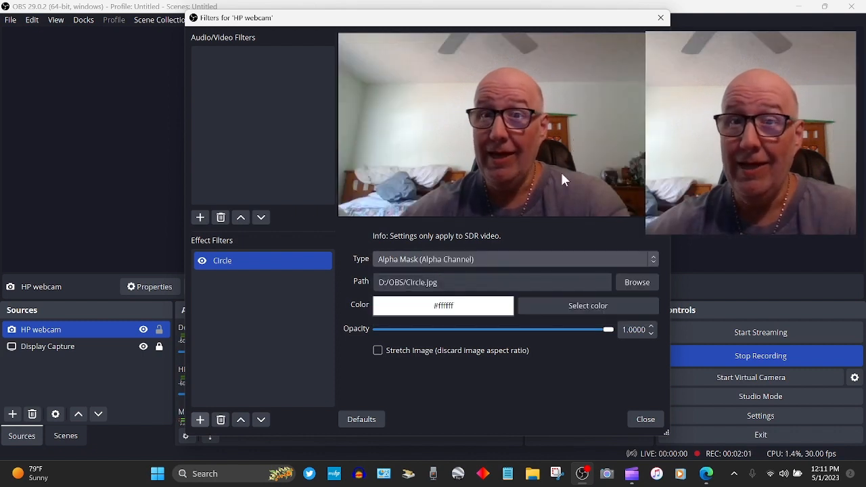
pyautogui.moveTo(561, 61)
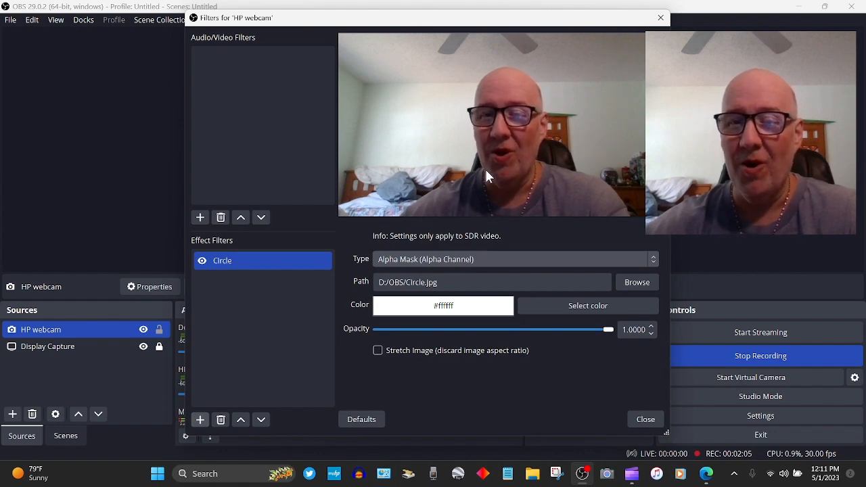
pyautogui.click(514, 259)
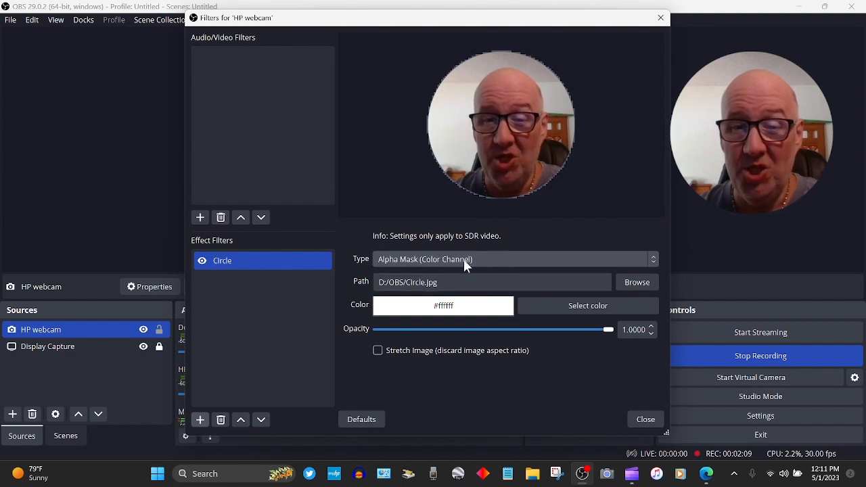
pyautogui.click(514, 259)
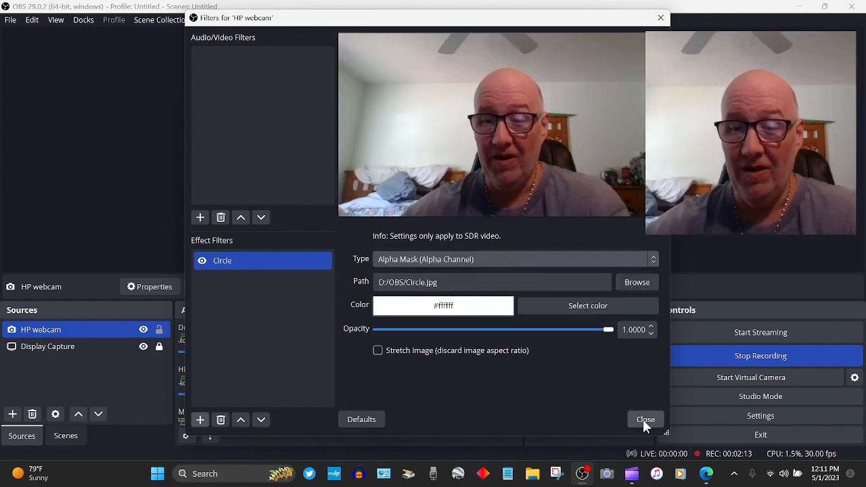
# Close the HP webcam Filters window.
pyautogui.click(645, 419)
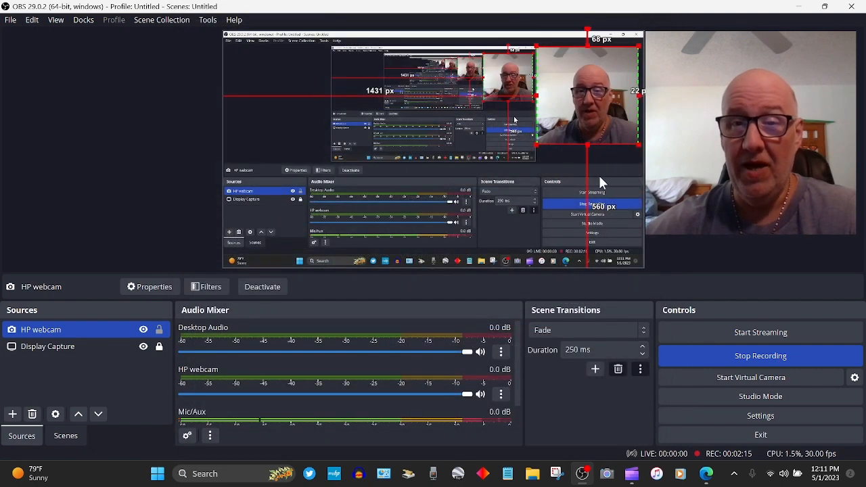
pyautogui.moveTo(614, 159)
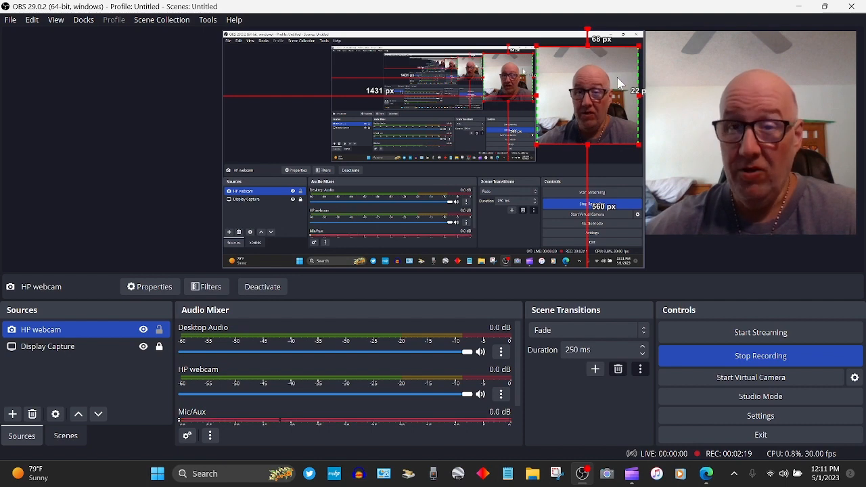
pyautogui.moveTo(611, 130)
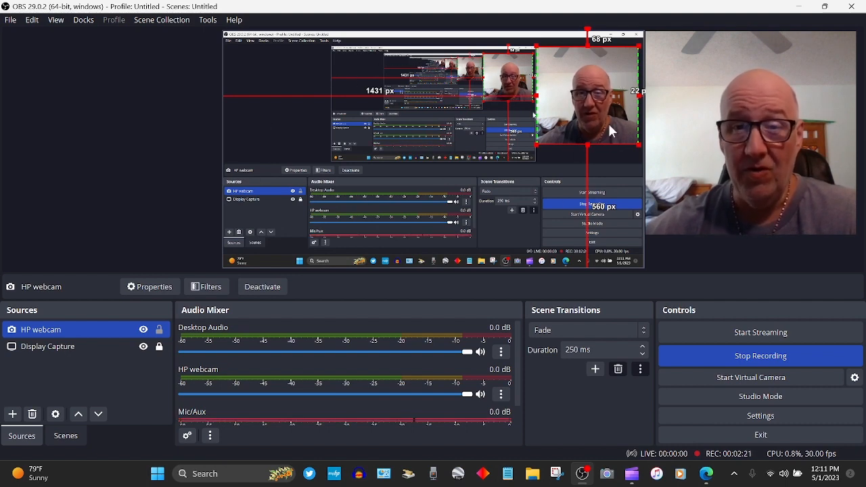
pyautogui.moveTo(568, 129)
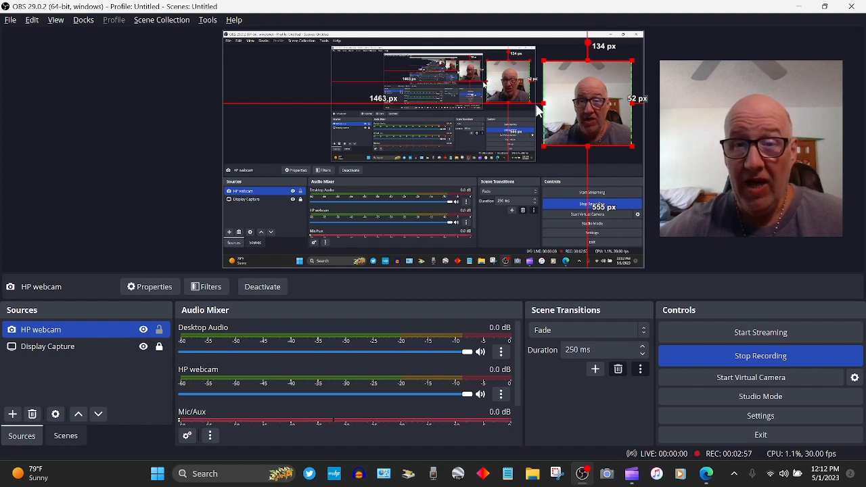
# Drag the HP webcam leftward in the preview and reselect it.
pyautogui.moveTo(545, 112); pyautogui.dragTo(487, 113)
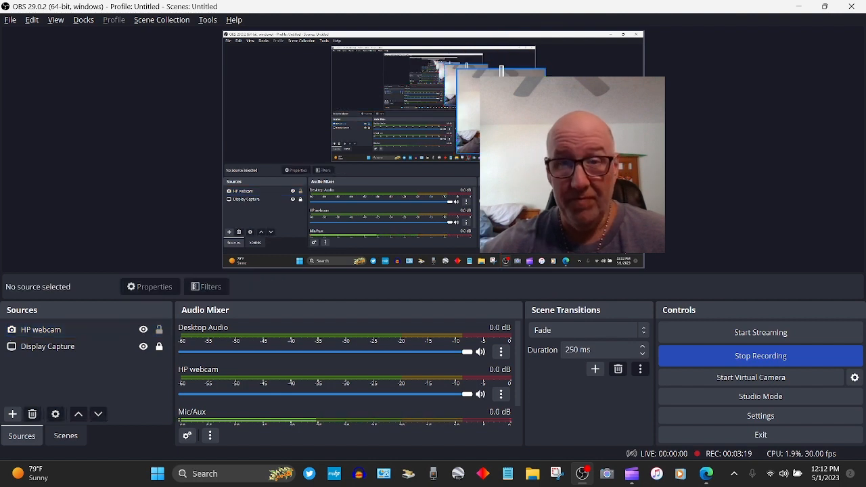
pyautogui.click(40, 329)
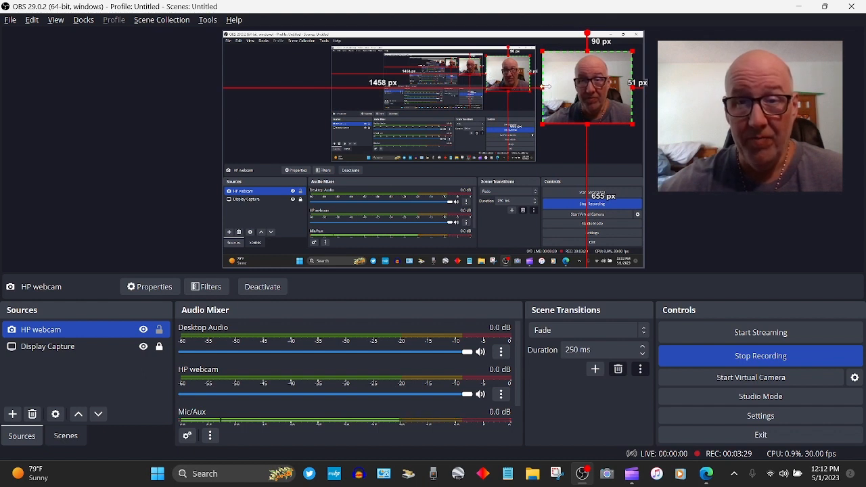
# Resize the webcam by a corner handle and drag it against the right edge.
pyautogui.moveTo(546, 86); pyautogui.dragTo(564, 83)
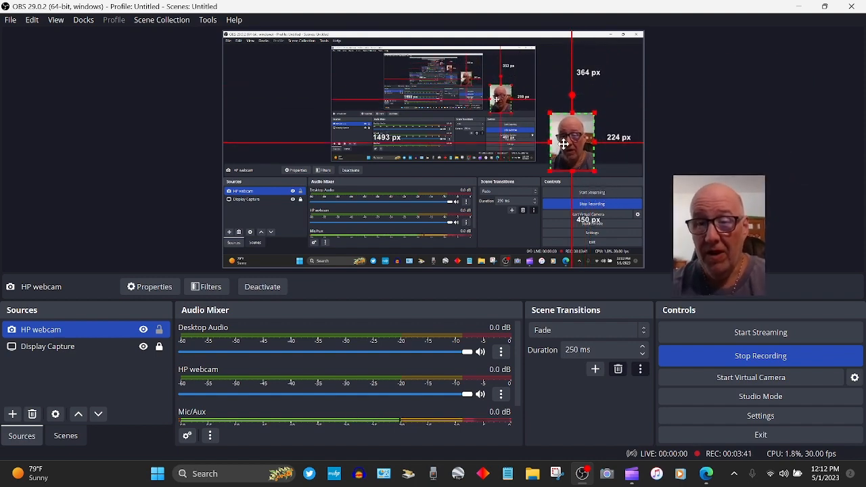
pyautogui.moveTo(573, 142); pyautogui.dragTo(612, 227)
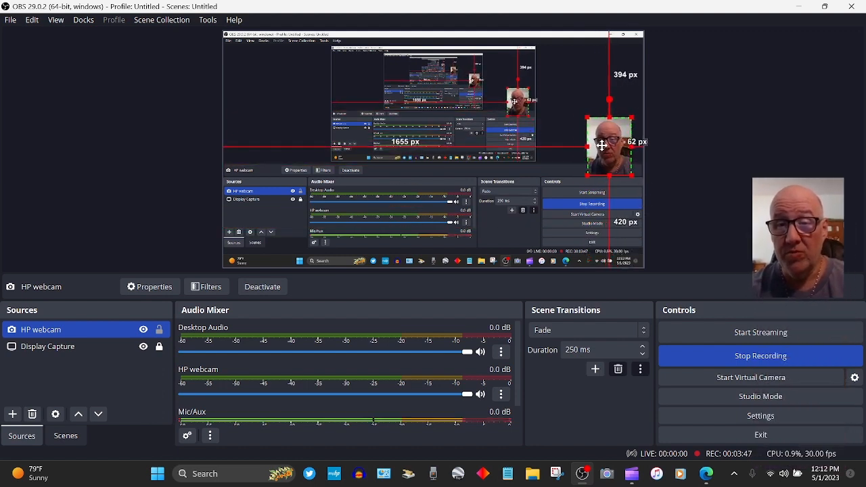
pyautogui.moveTo(610, 145); pyautogui.dragTo(607, 95)
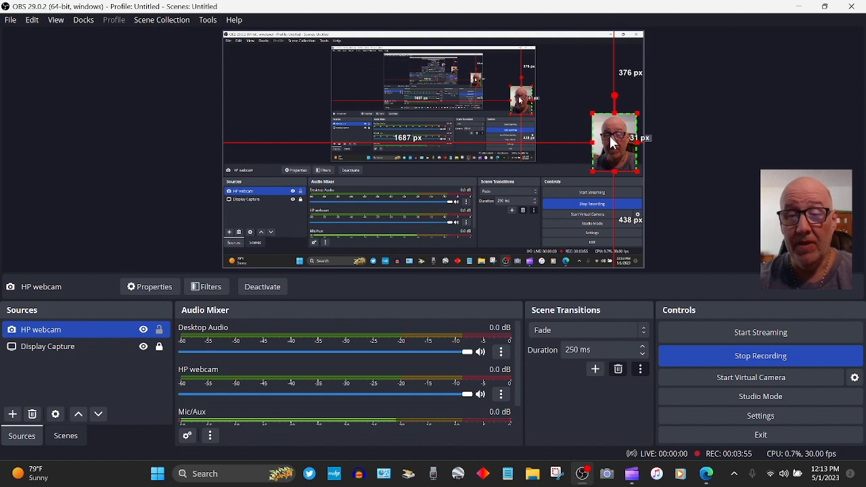
pyautogui.moveTo(704, 109)
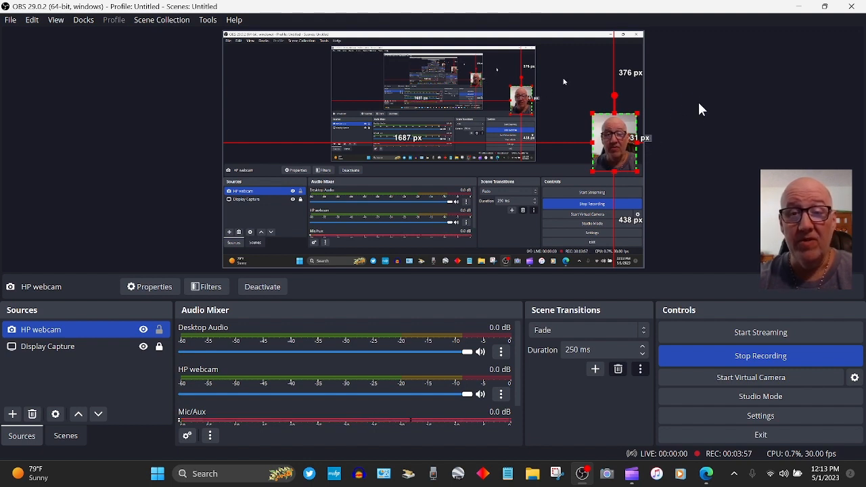
pyautogui.moveTo(564, 211)
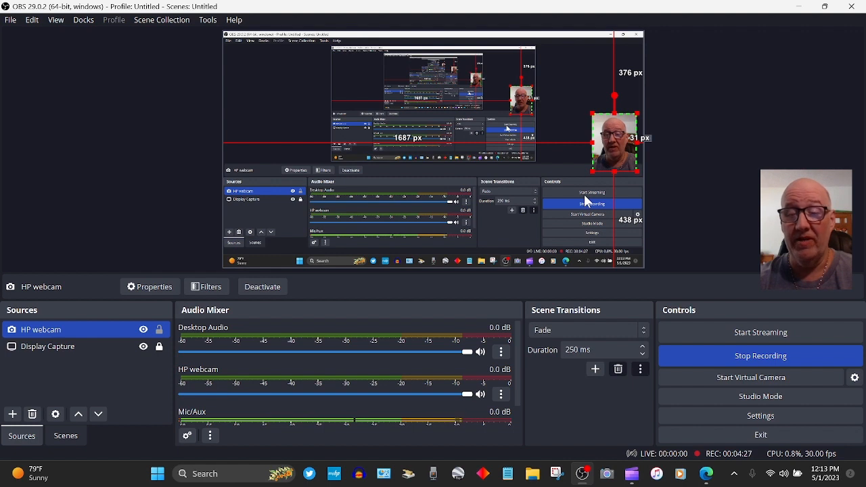
pyautogui.moveTo(592, 196)
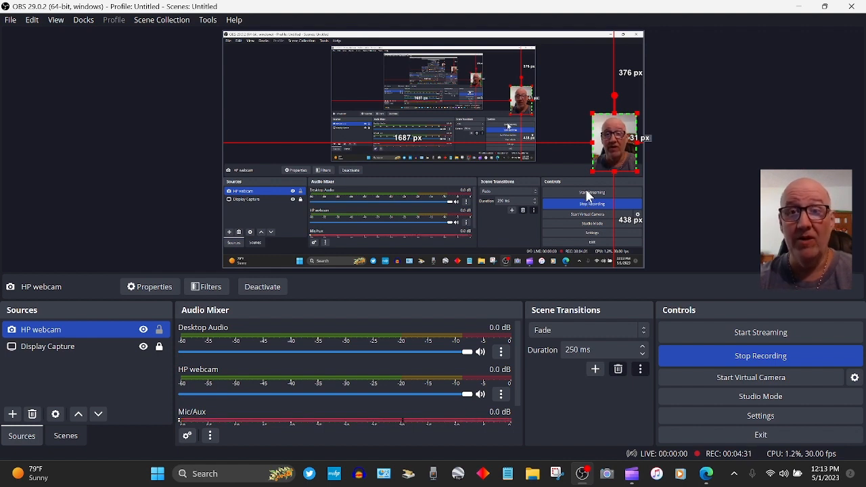
pyautogui.moveTo(593, 189)
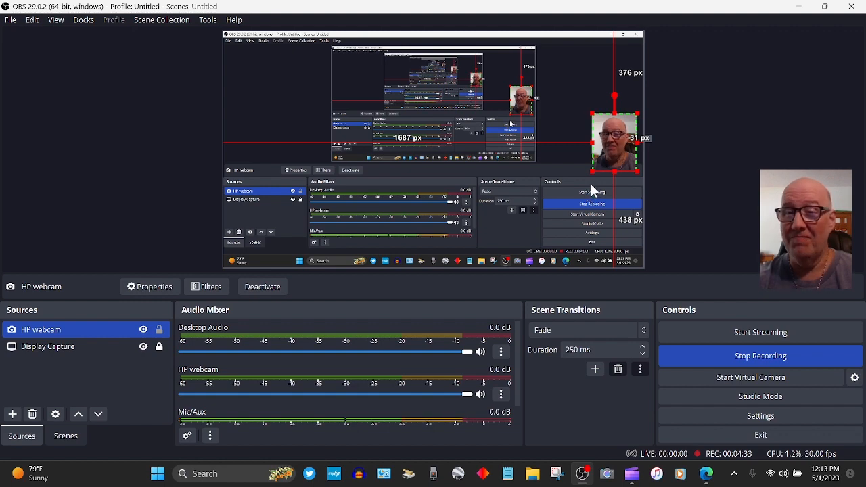